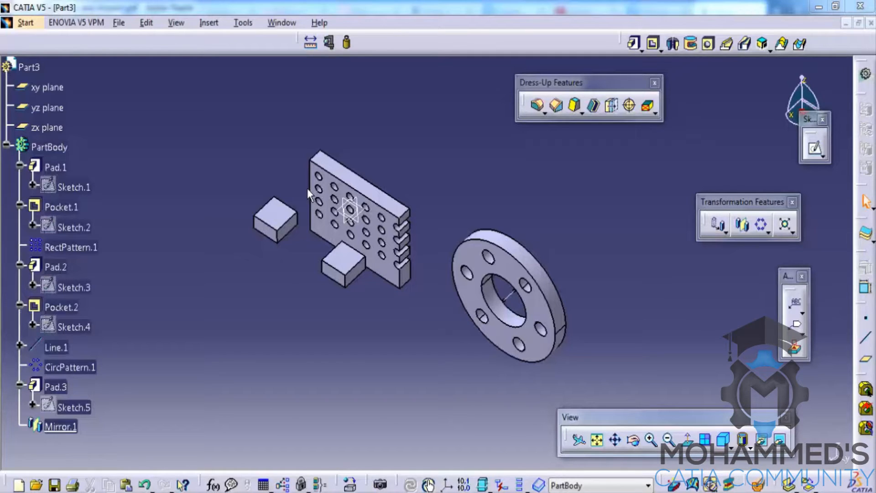
- Create a new Part document, Part4, via File > New
{"action": "left_click", "coordinate": [337, 190]}
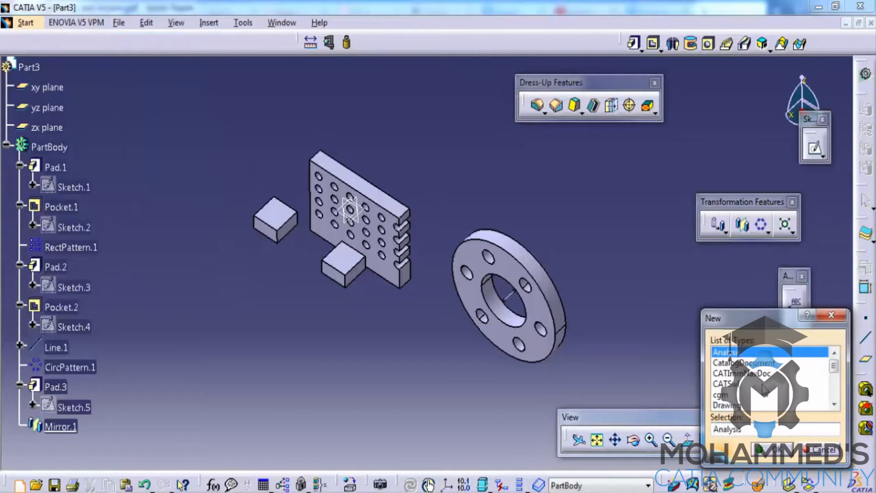
{"action": "left_click", "coordinate": [773, 449]}
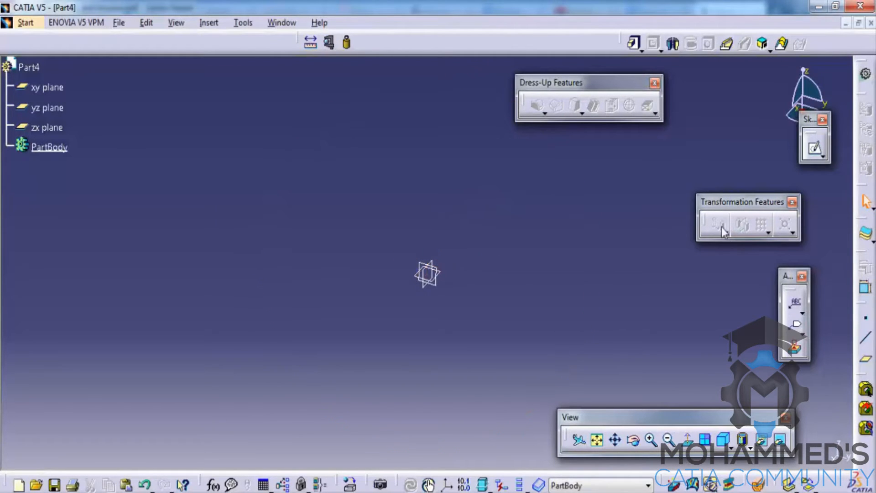
- Sketch a square profile on a reference plane and start a 20 mm pad
{"action": "left_click", "coordinate": [45, 87]}
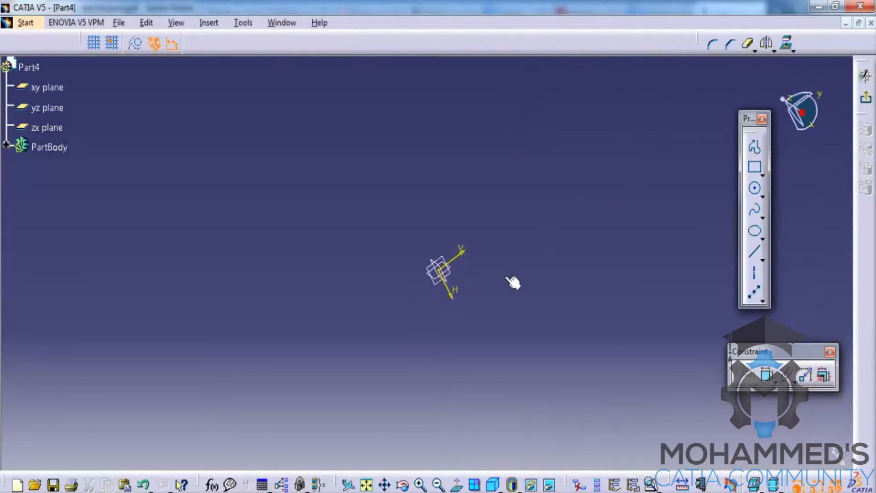
{"action": "left_click", "coordinate": [753, 168]}
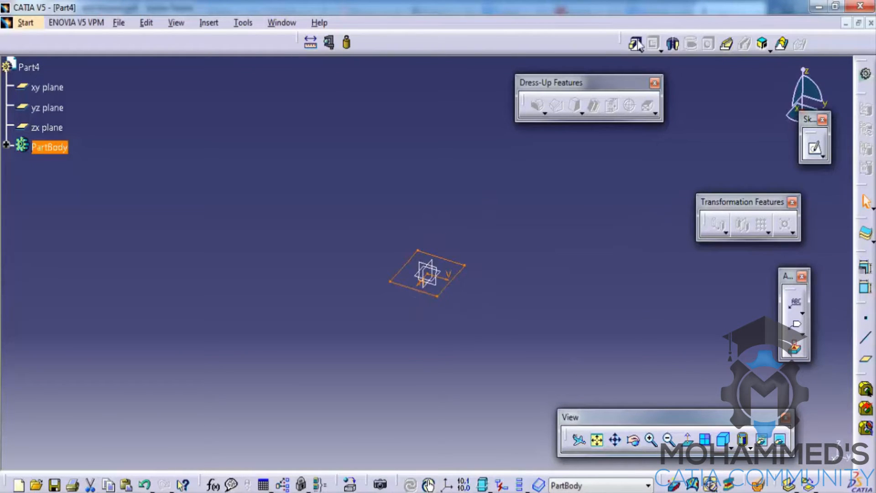
{"action": "left_click", "coordinate": [636, 44]}
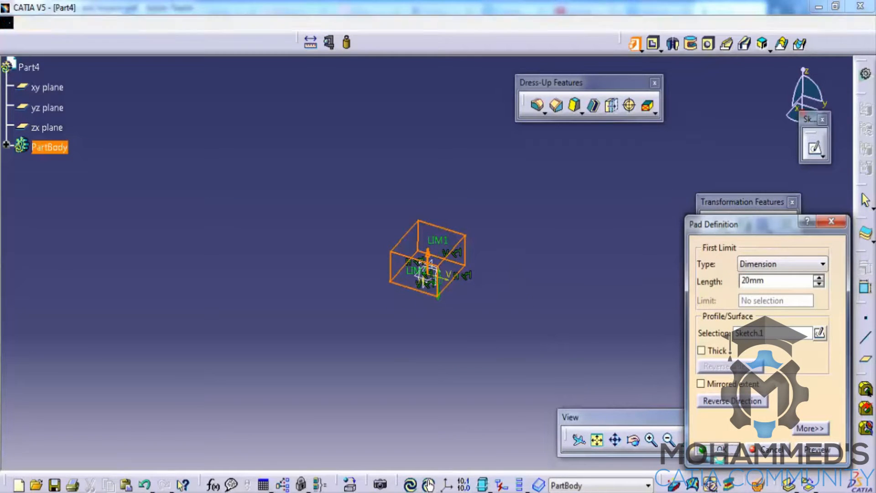
- Confirm the 20 mm cube pad and translate it 65 mm along Y
{"action": "left_click", "coordinate": [732, 460]}
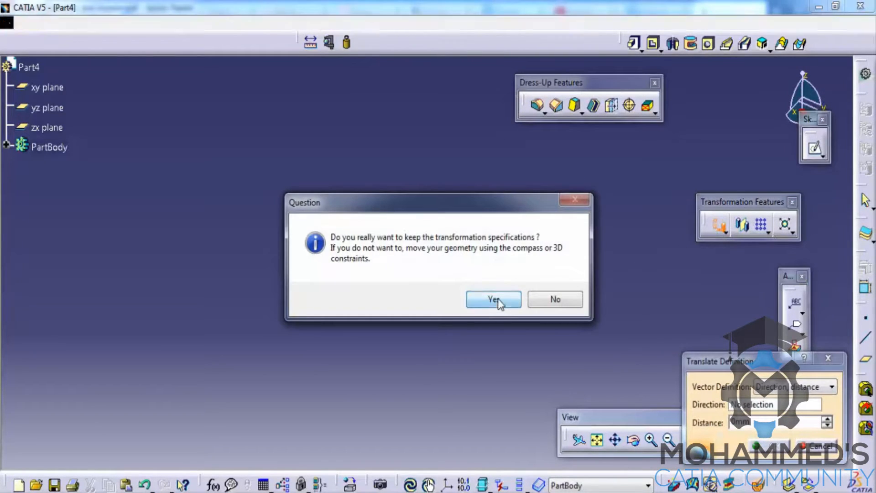
{"action": "left_click", "coordinate": [494, 299]}
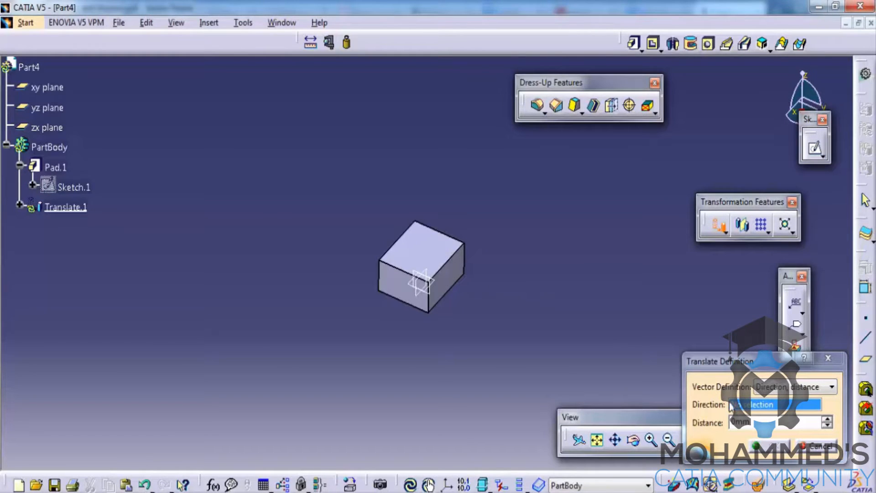
{"action": "right_click", "coordinate": [761, 405]}
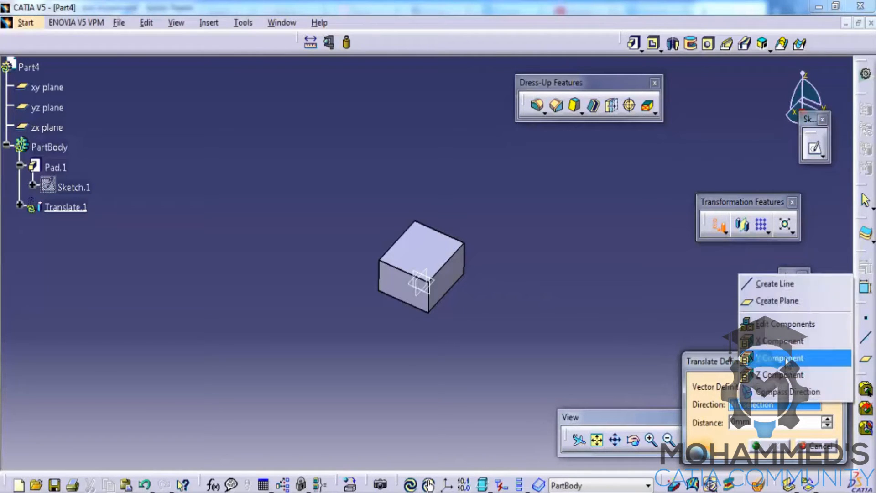
{"action": "left_click", "coordinate": [782, 357]}
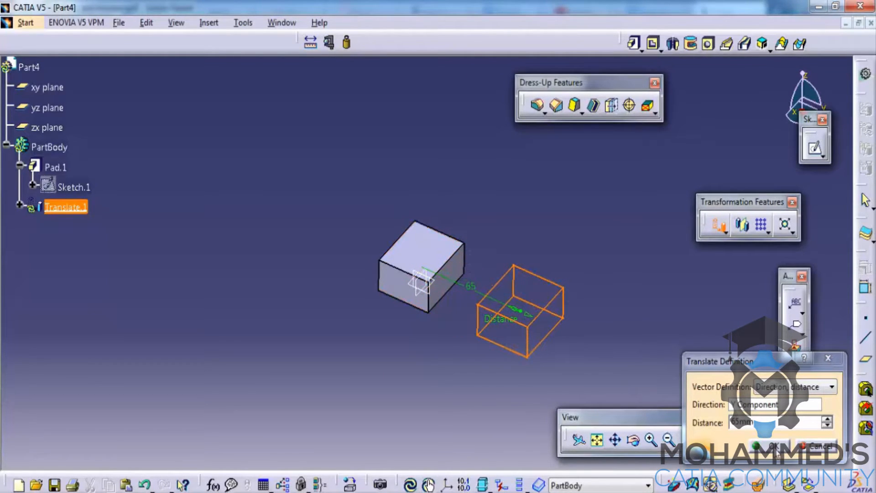
{"action": "left_click", "coordinate": [771, 443]}
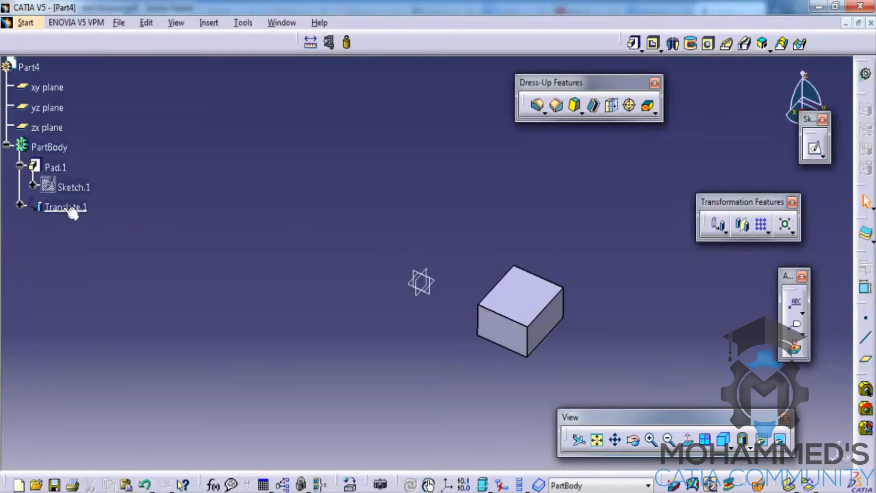
{"action": "right_click", "coordinate": [64, 206]}
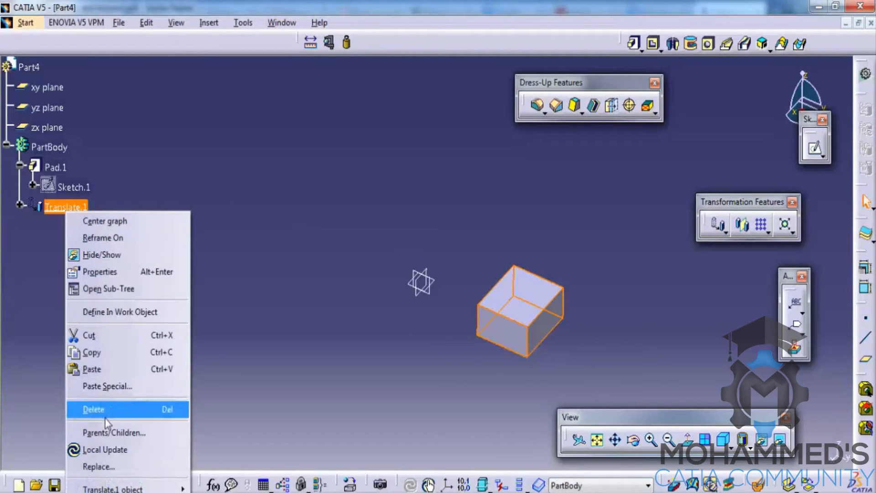
- Delete Translate.1, then create and delete a Rotate.1 about the Z axis
{"action": "left_click", "coordinate": [94, 409]}
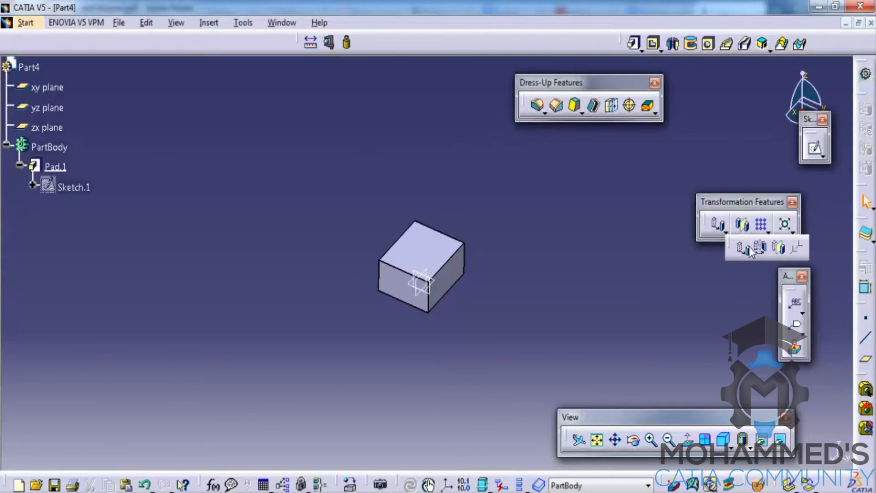
{"action": "mouse_move", "coordinate": [761, 248]}
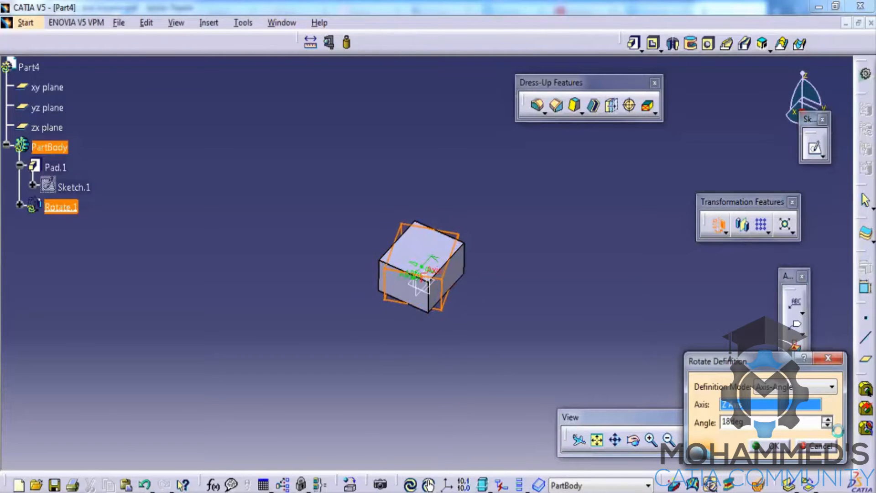
{"action": "left_click", "coordinate": [775, 443]}
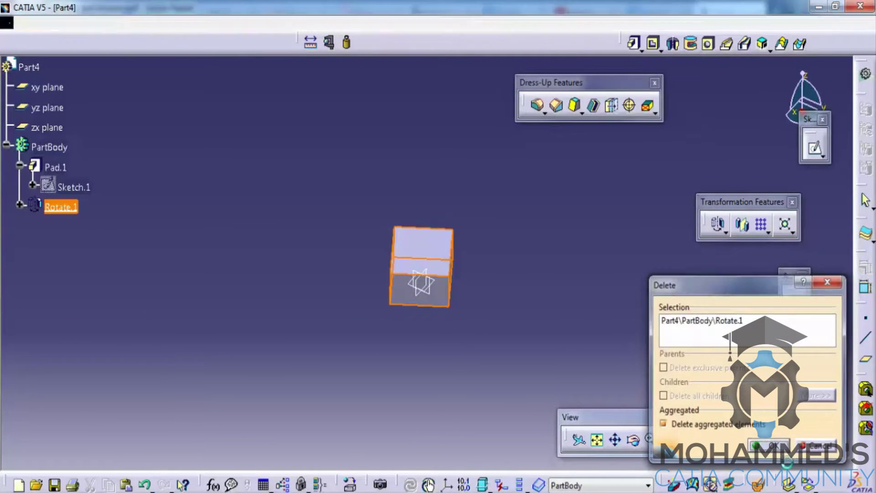
{"action": "left_click", "coordinate": [773, 443]}
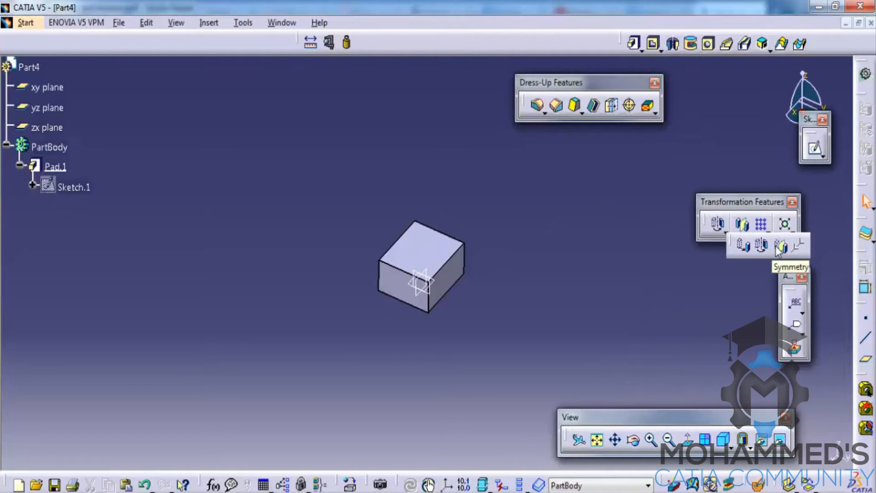
- Mirror the cube across Plane.1 to create Symmetry.1
{"action": "left_click", "coordinate": [780, 247]}
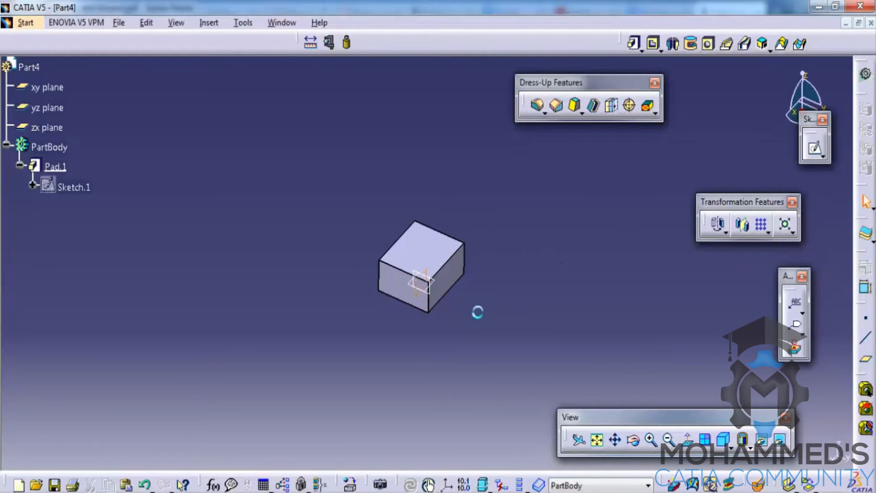
{"action": "left_click", "coordinate": [42, 126]}
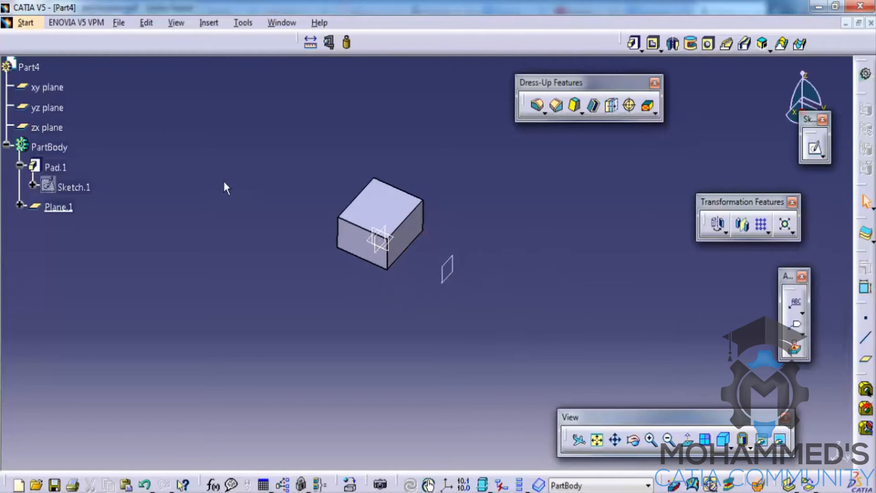
{"action": "left_click", "coordinate": [55, 166]}
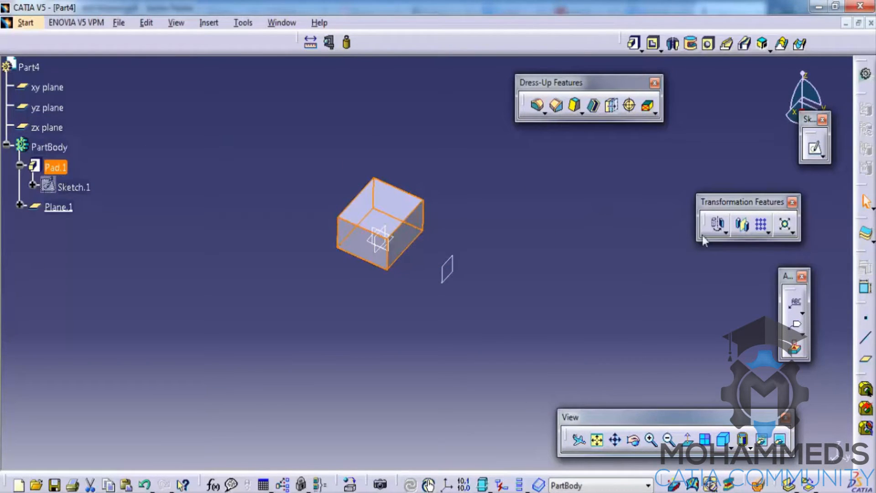
{"action": "mouse_move", "coordinate": [715, 224]}
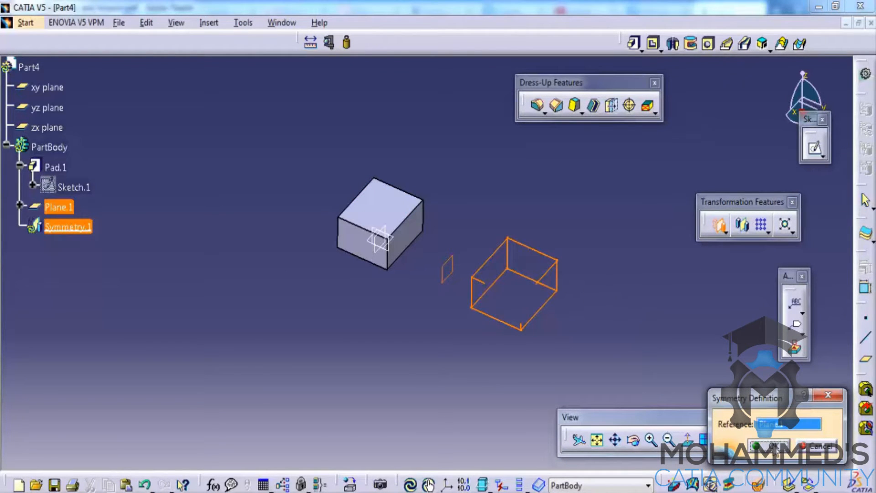
{"action": "left_click", "coordinate": [779, 445]}
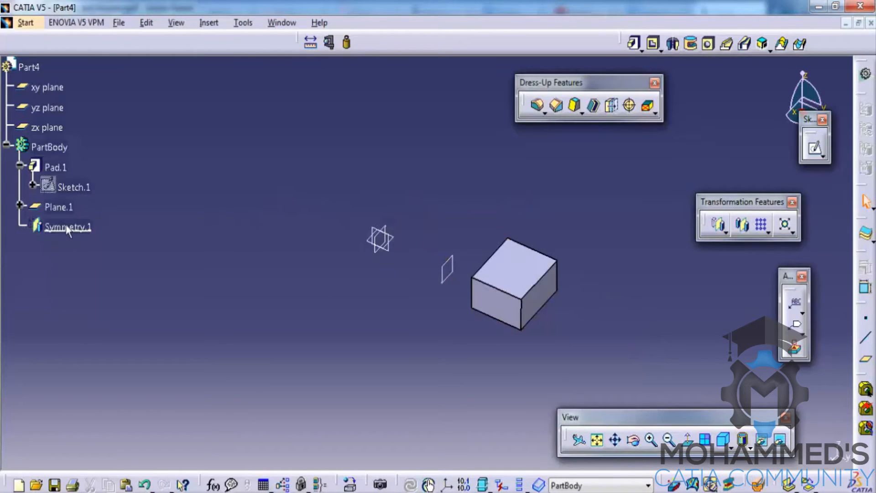
- Delete Symmetry.1, keeping only the cube and Plane.1
{"action": "left_click", "coordinate": [66, 227]}
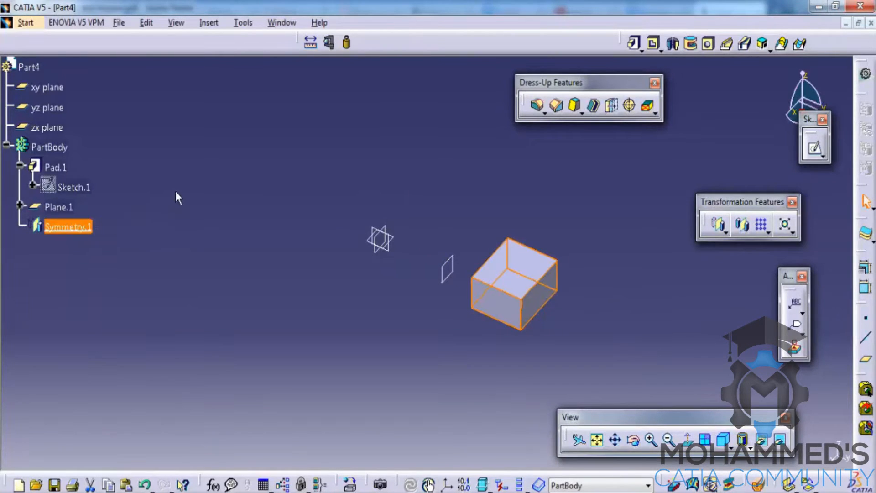
{"action": "left_click", "coordinate": [57, 207]}
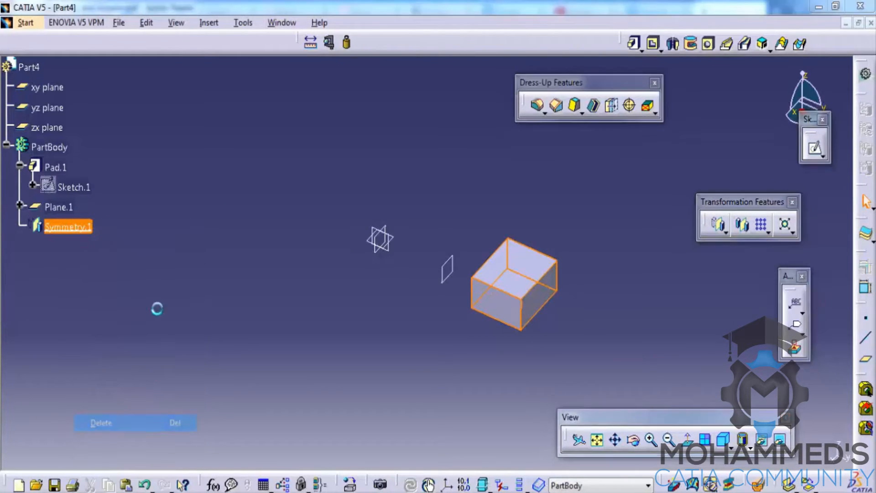
{"action": "left_click", "coordinate": [101, 422]}
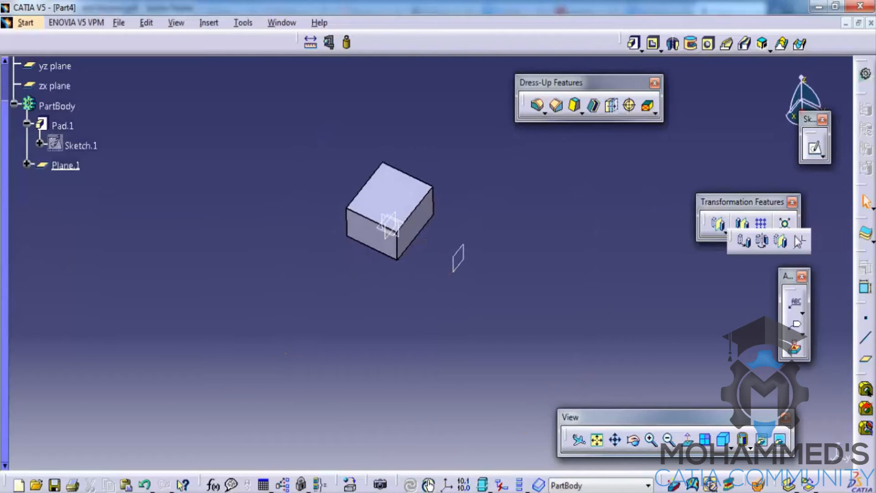
{"action": "mouse_move", "coordinate": [750, 242]}
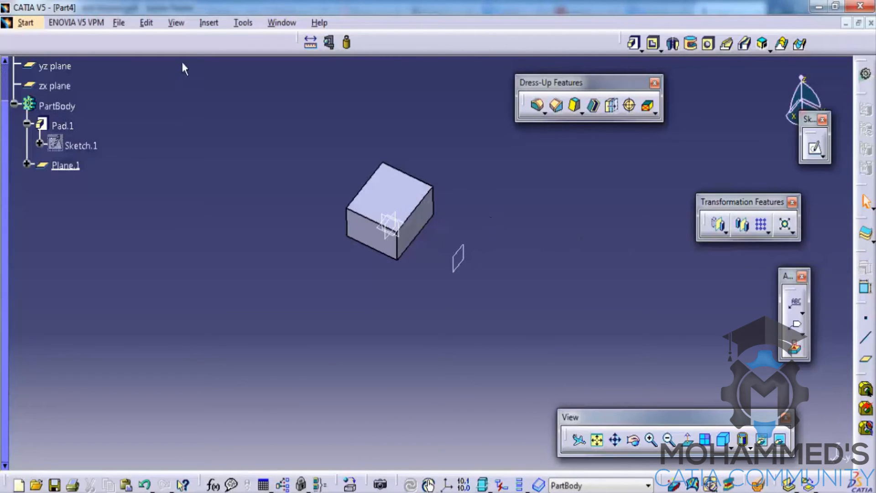
- Insert Axis System.1 with a newly created Point.1 as its origin
{"action": "left_click", "coordinate": [208, 22]}
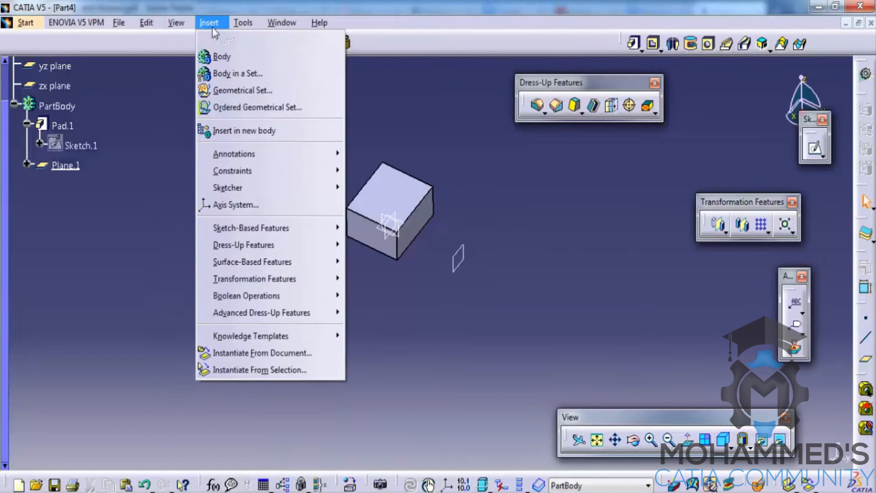
{"action": "mouse_move", "coordinate": [251, 228]}
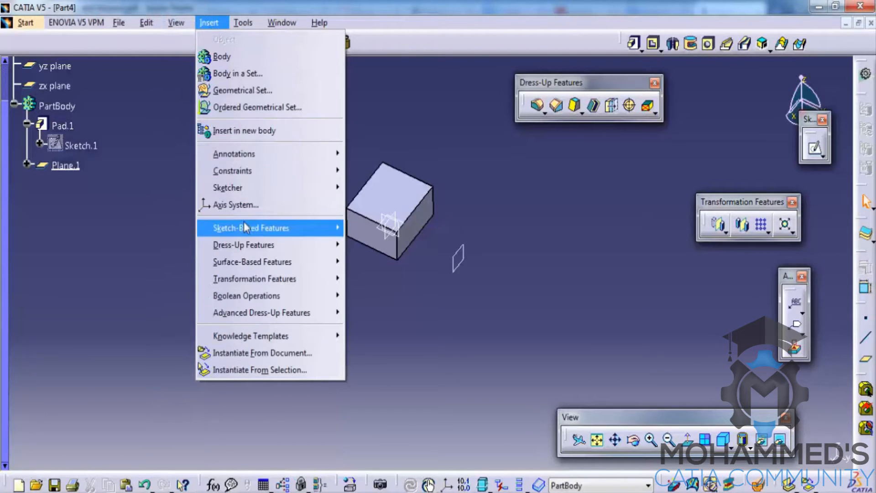
{"action": "left_click", "coordinate": [236, 205]}
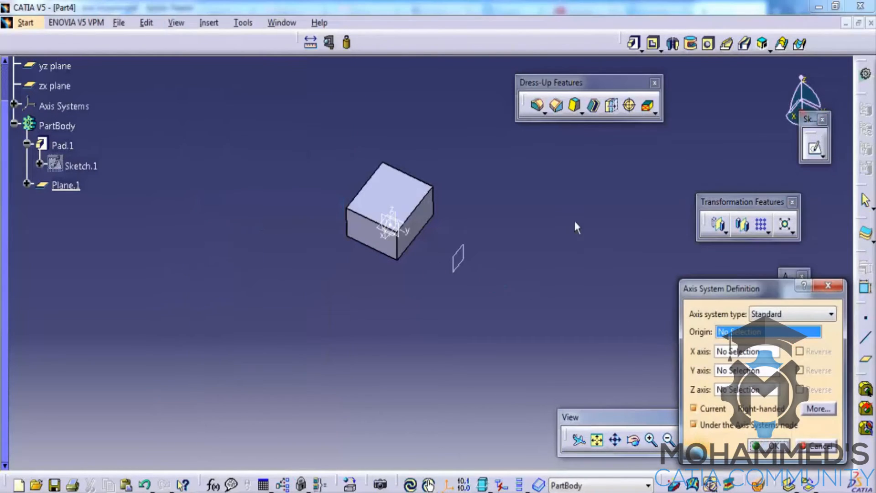
{"action": "mouse_move", "coordinate": [751, 334]}
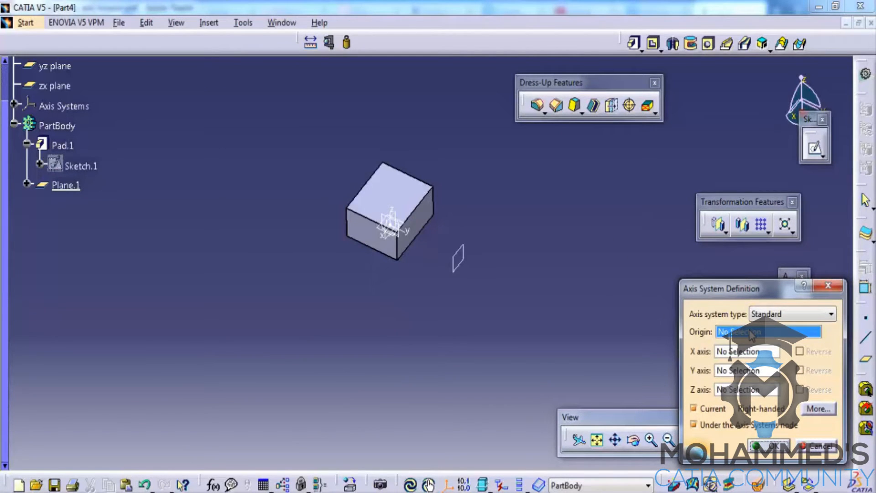
{"action": "mouse_move", "coordinate": [536, 255]}
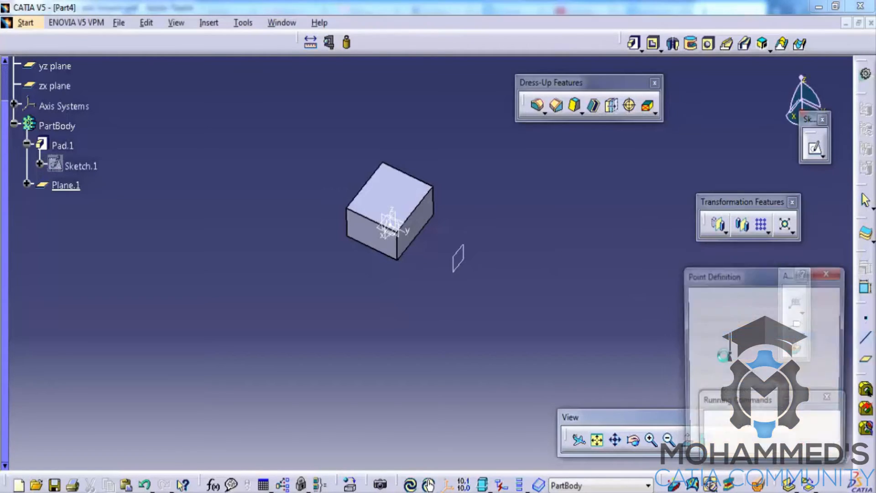
{"action": "left_click", "coordinate": [392, 228]}
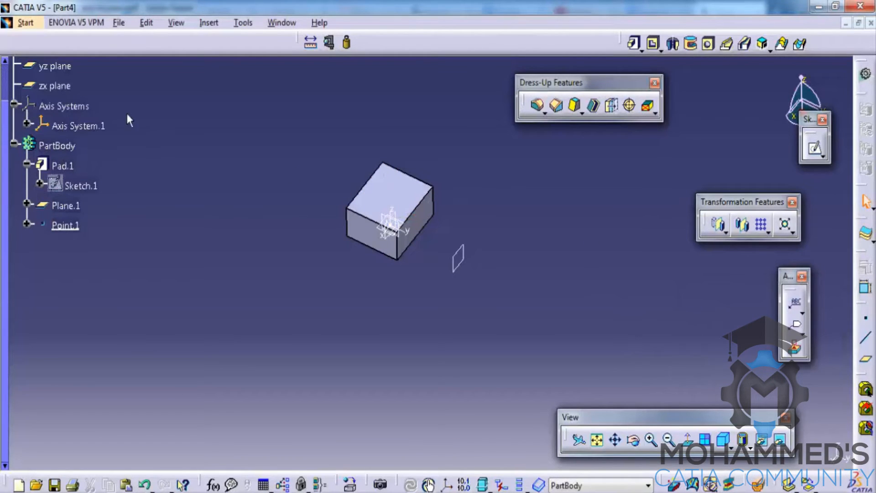
- Change Axis System.1's feature name to 'Origin' in its properties
{"action": "left_click", "coordinate": [77, 125]}
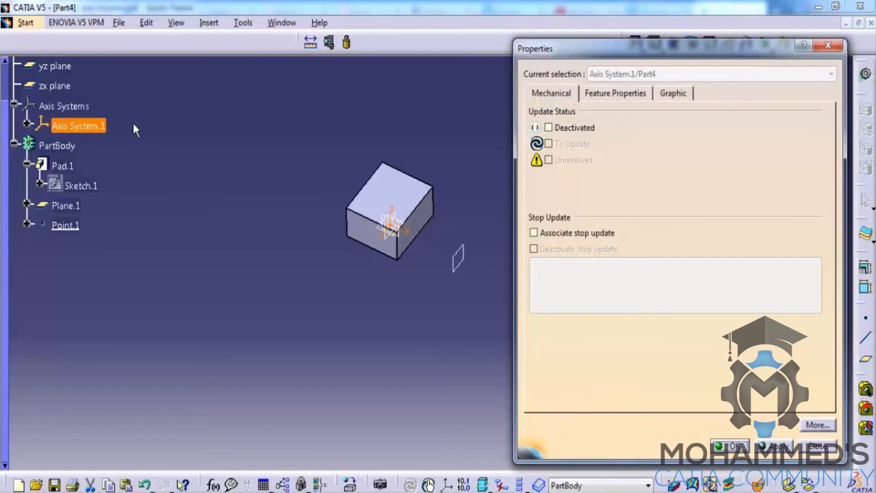
{"action": "left_click", "coordinate": [615, 93]}
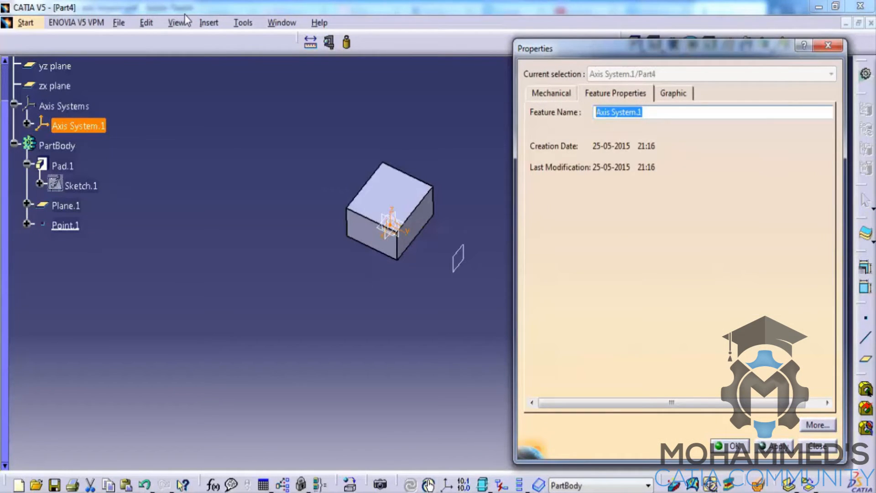
{"action": "type", "text": "Origin"}
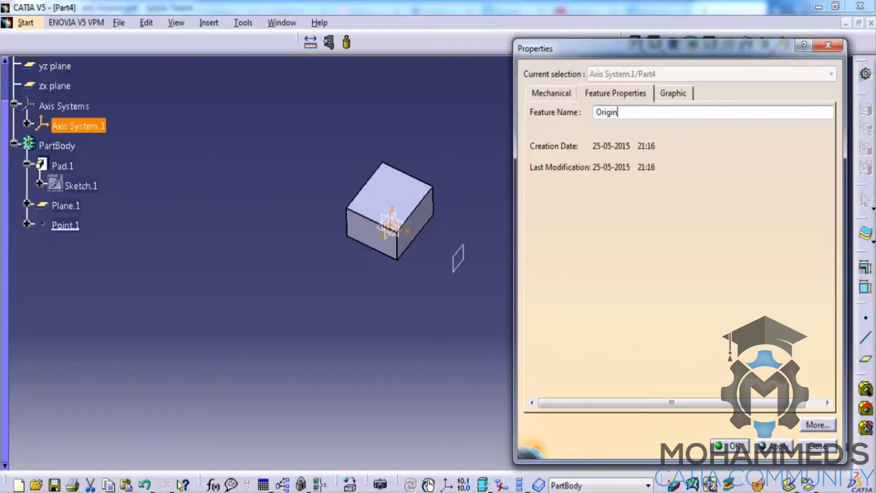
{"action": "left_click", "coordinate": [735, 444]}
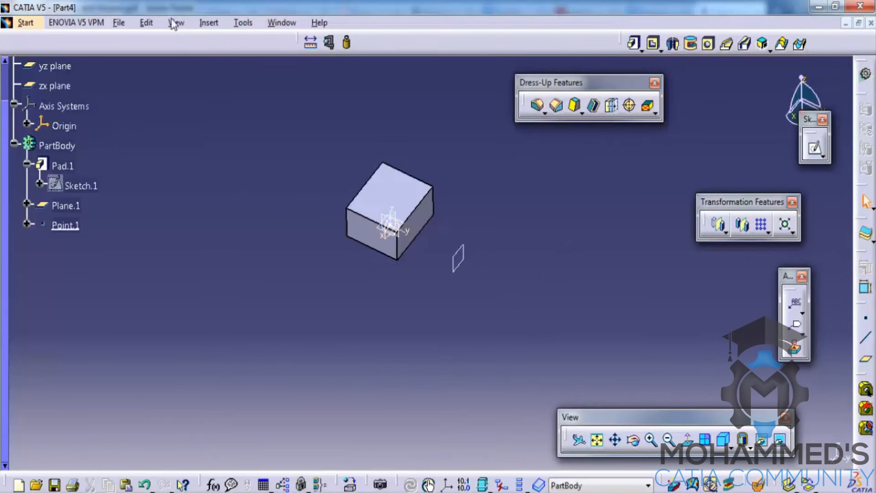
- Insert Axis System.2 with its origin at a new point at X = 1000 mm
{"action": "left_click", "coordinate": [209, 21]}
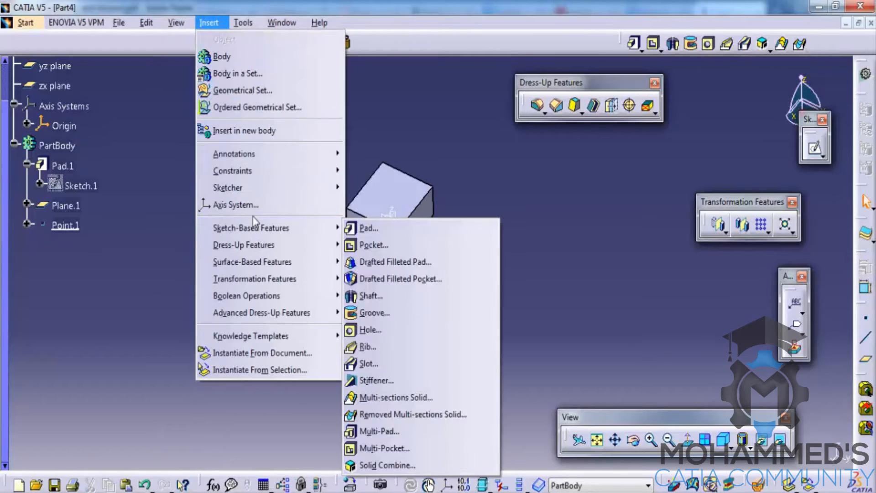
{"action": "left_click", "coordinate": [235, 204]}
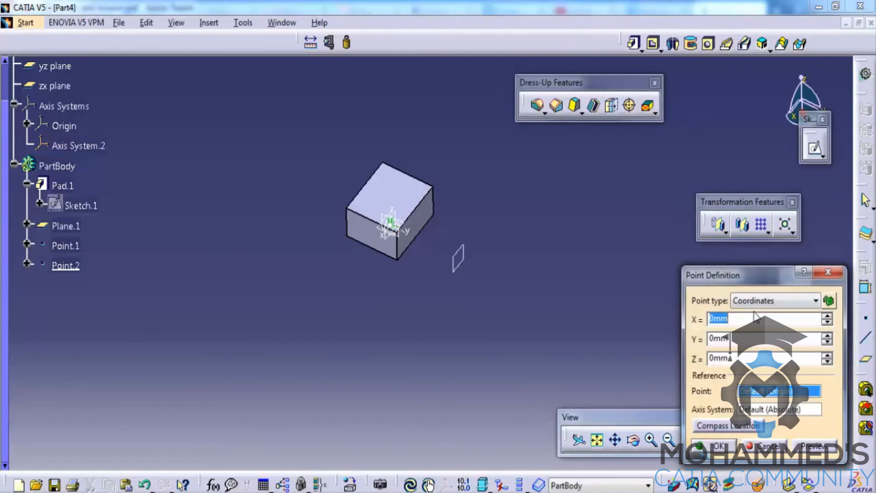
{"action": "mouse_move", "coordinate": [640, 307]}
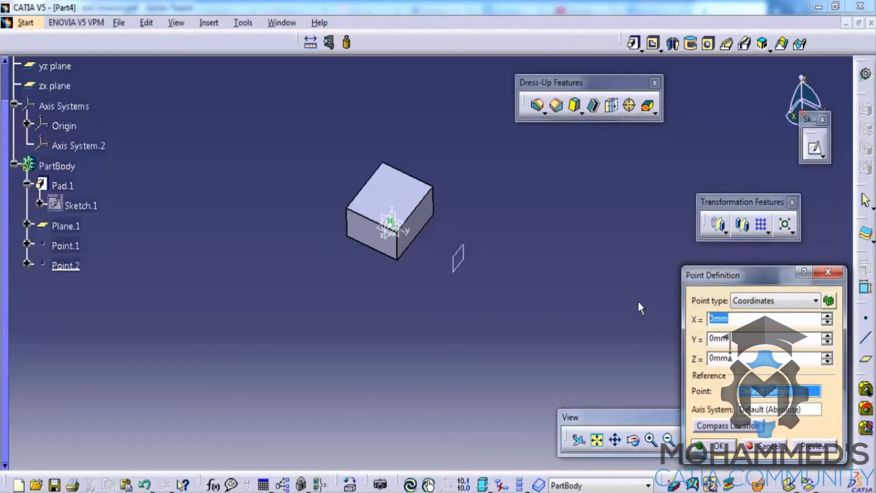
{"action": "type", "text": "1000"}
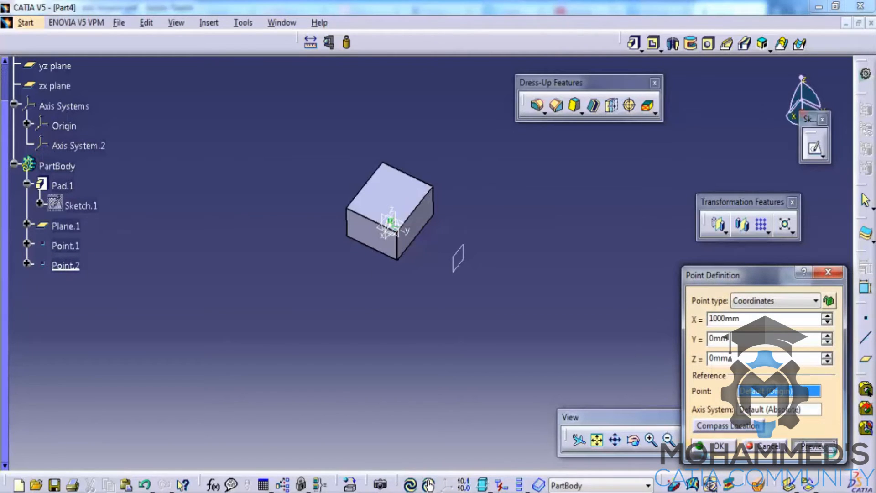
{"action": "left_click", "coordinate": [810, 444]}
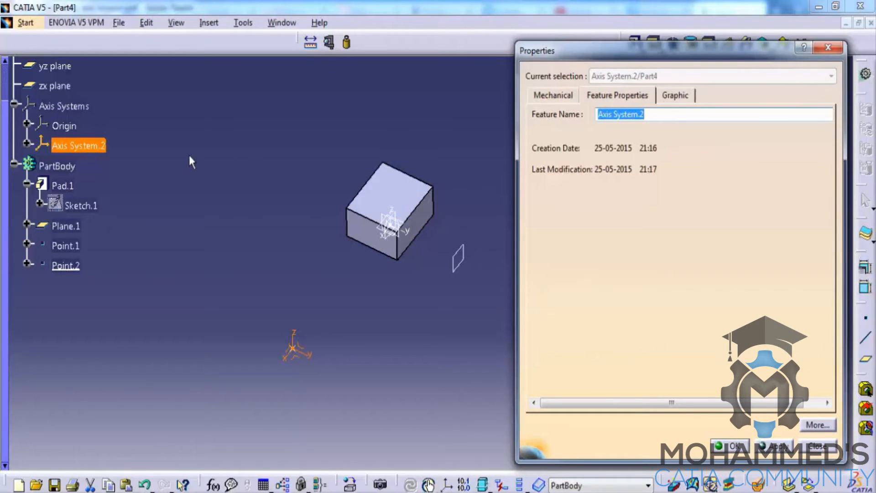
- Change Axis System.2's feature name to 'target' and confirm
{"action": "type", "text": "ter"}
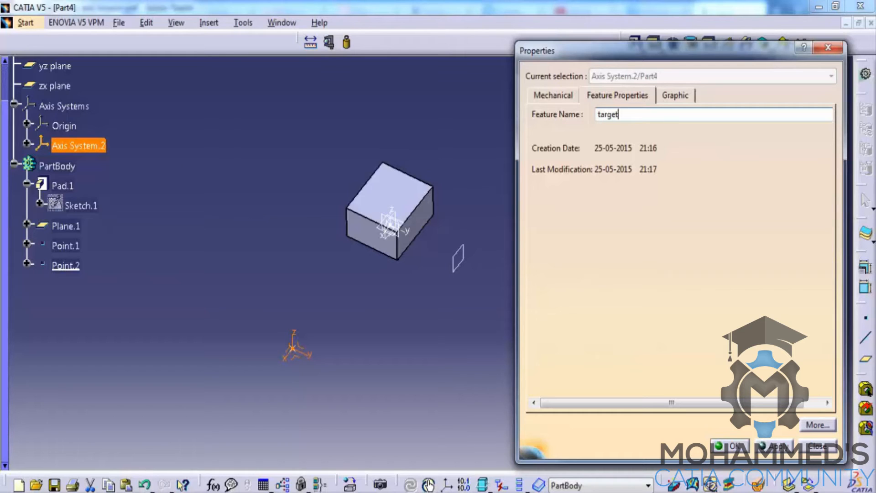
{"action": "left_click", "coordinate": [735, 444]}
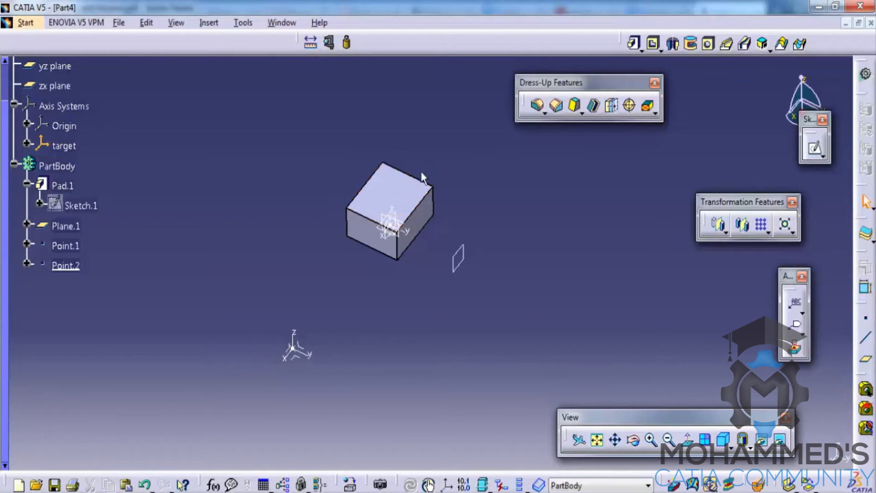
{"action": "left_click", "coordinate": [62, 185]}
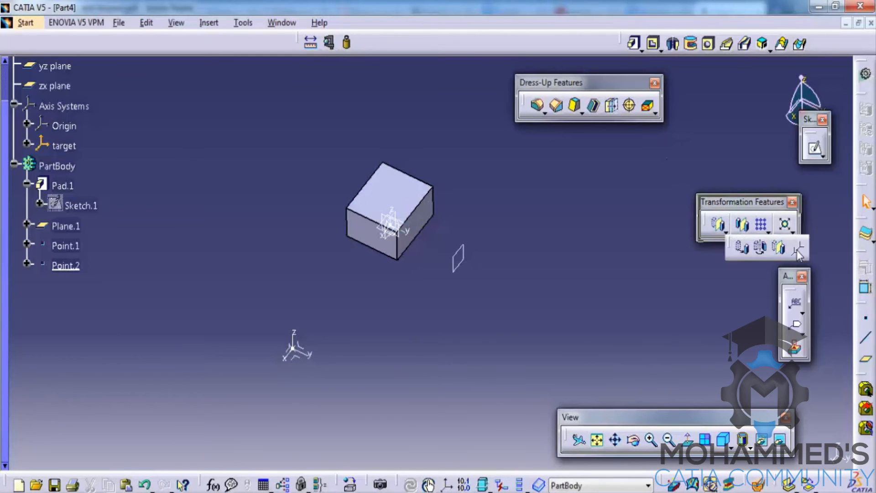
- Start an Axis To Axis transformation, selecting Origin as the reference axis system
{"action": "left_click", "coordinate": [797, 253]}
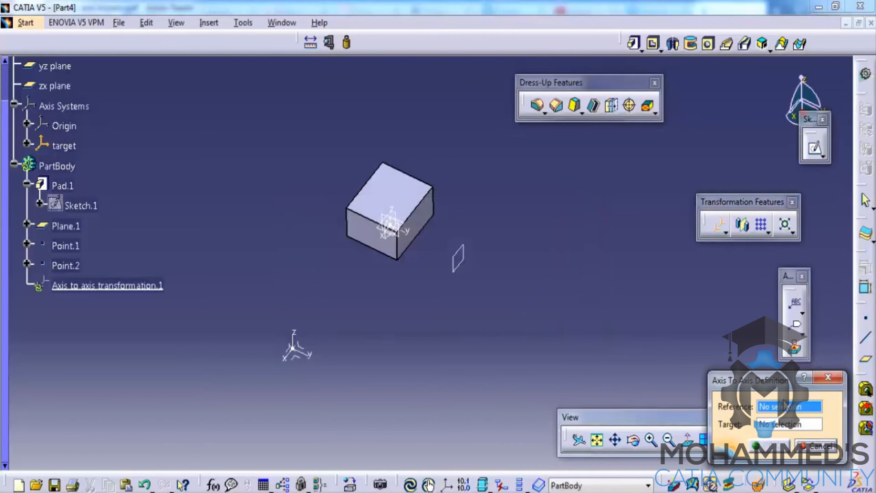
{"action": "left_click", "coordinate": [64, 126]}
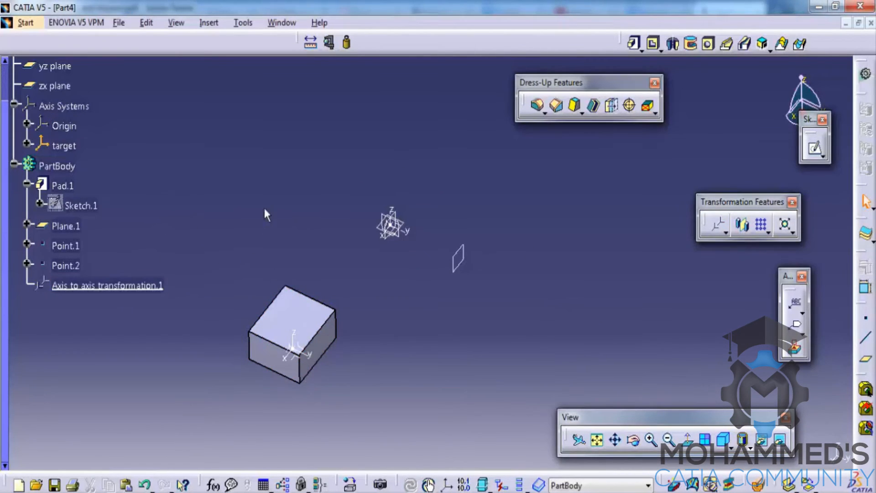
{"action": "mouse_move", "coordinate": [726, 243]}
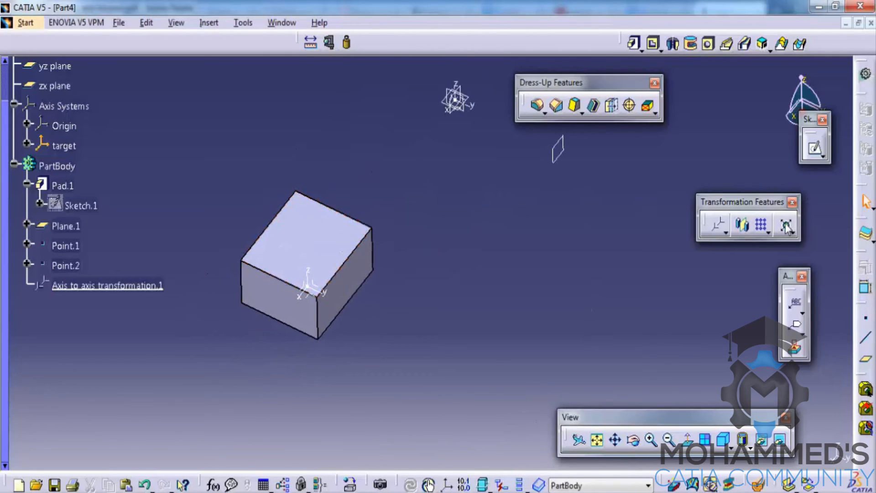
- Scale the transformed cube by a ratio from its top face, then reopen Scaling.1 for editing
{"action": "left_click", "coordinate": [786, 224]}
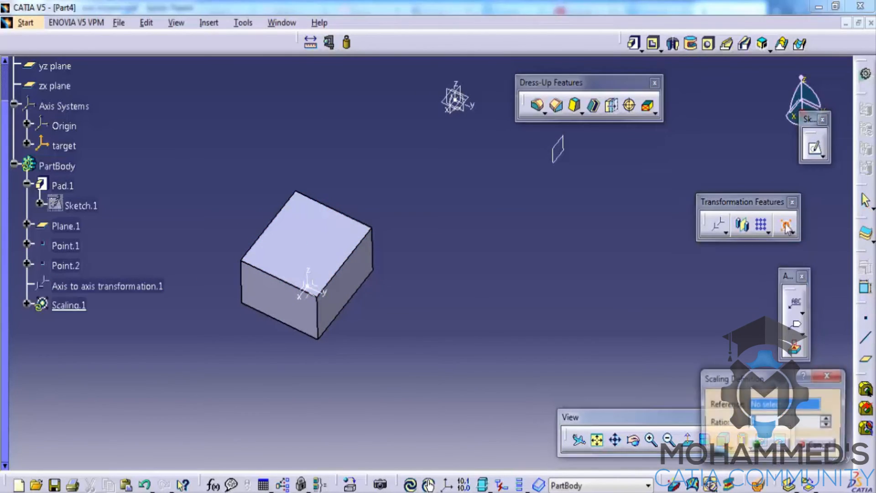
{"action": "left_click", "coordinate": [313, 252]}
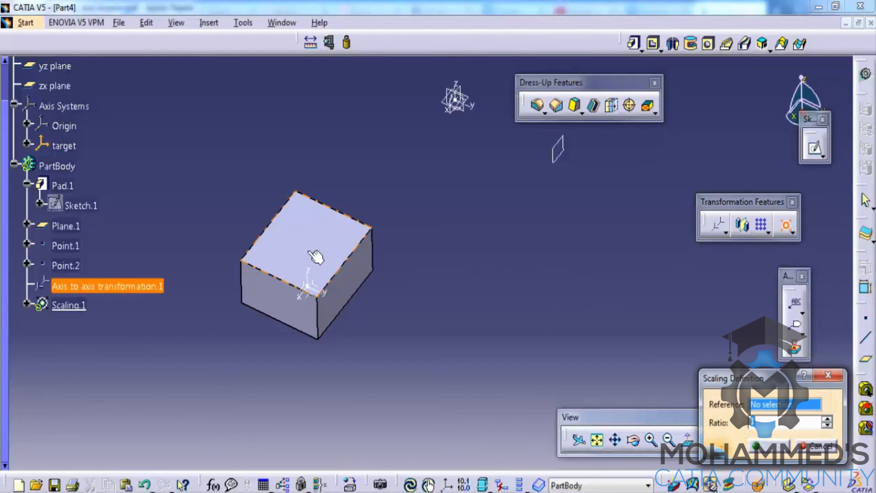
{"action": "left_click", "coordinate": [107, 286]}
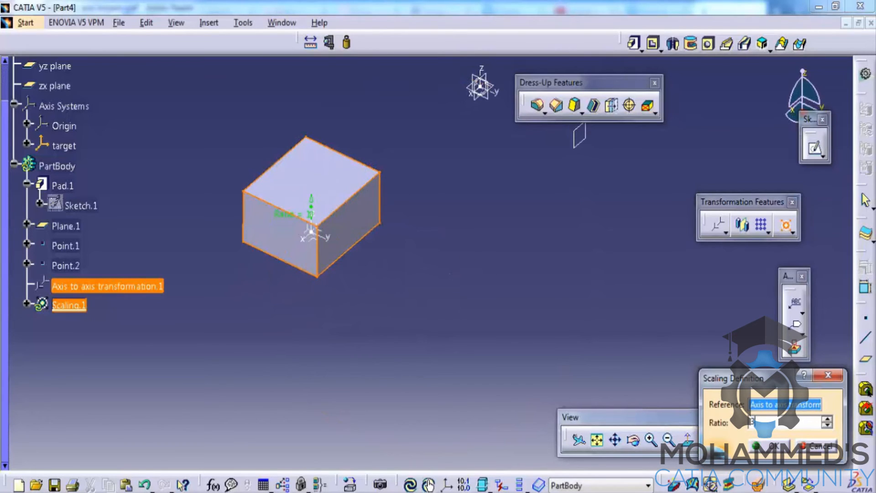
{"action": "left_click", "coordinate": [775, 443]}
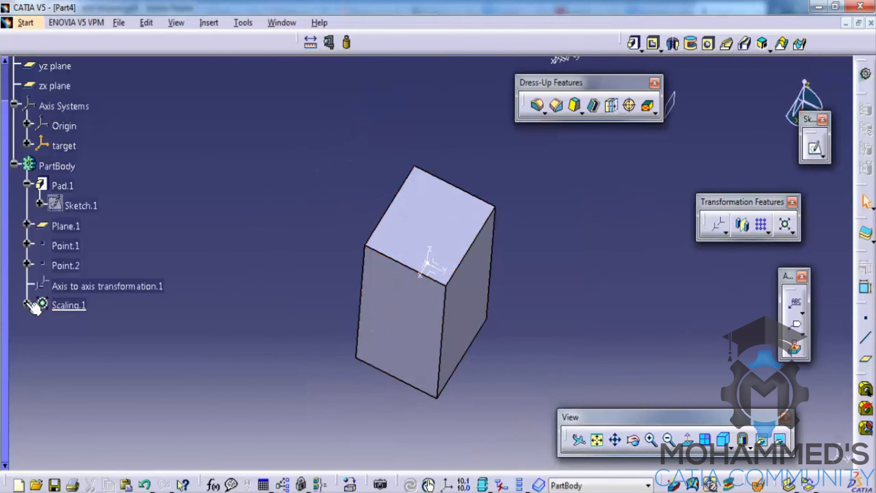
{"action": "double_click", "coordinate": [66, 305]}
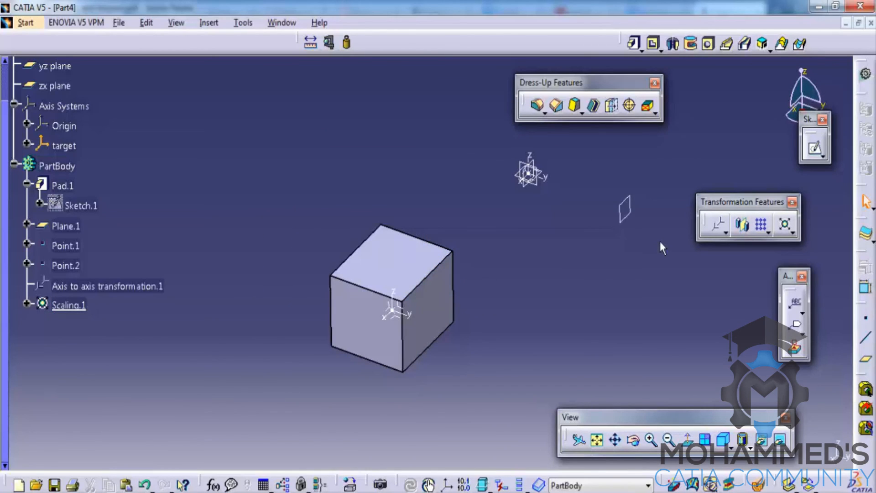
{"action": "mouse_move", "coordinate": [554, 228]}
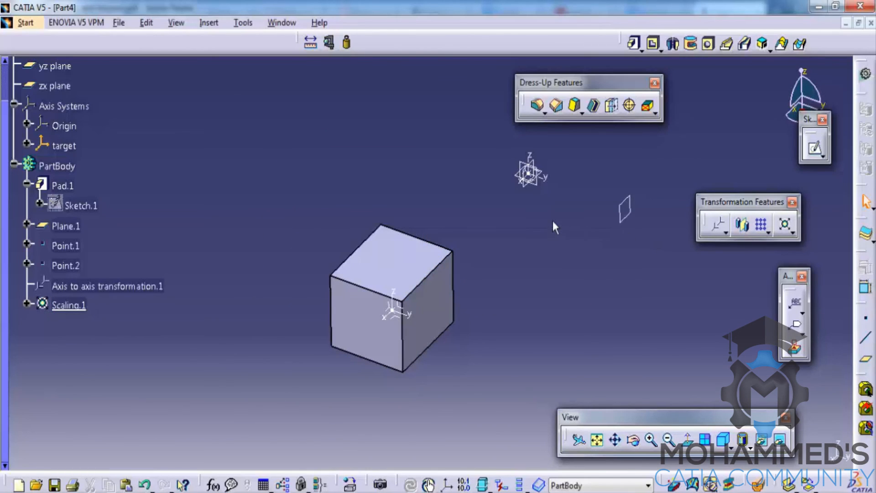